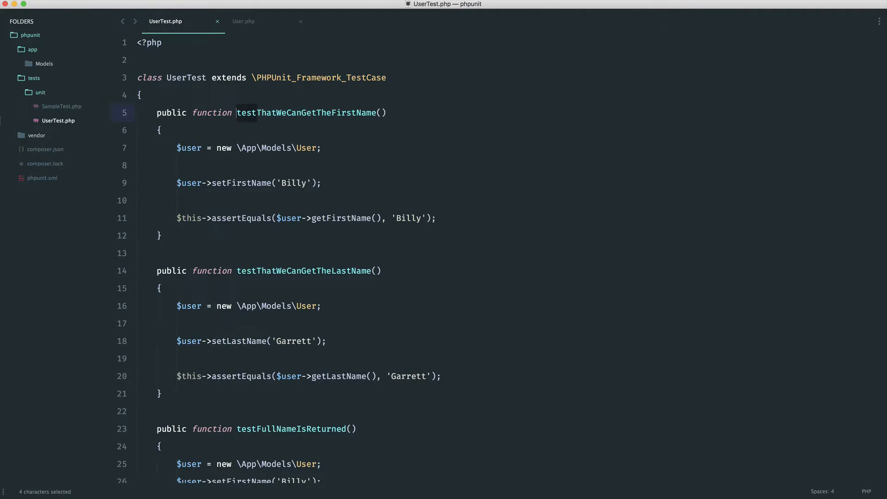
# Start a protected getU… helper method above the first test, then delete it.
pyautogui.click(246, 113)
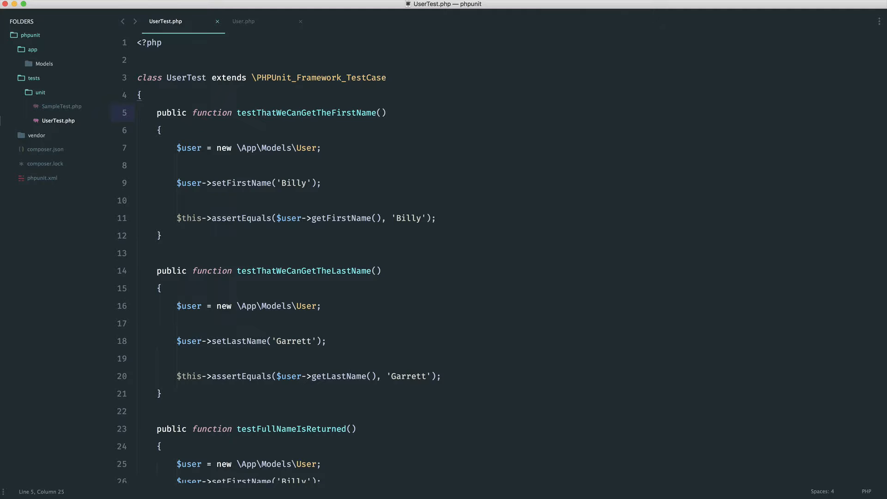
pyautogui.press('Enter')
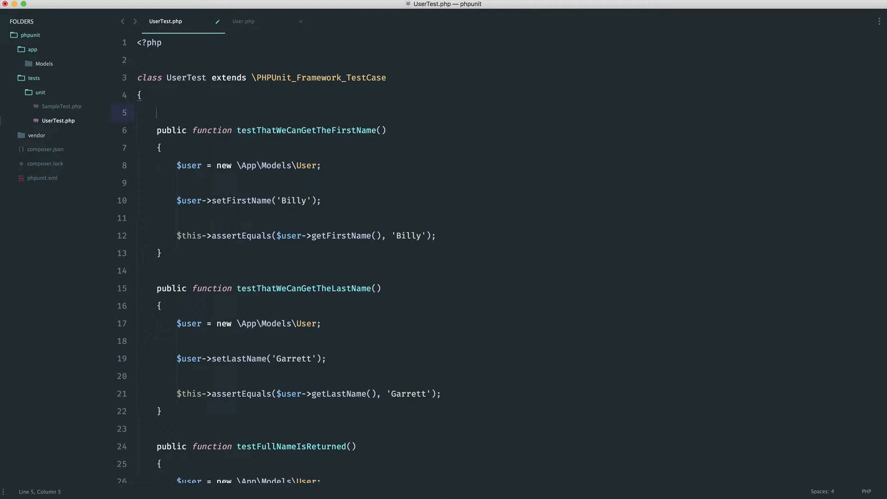
pyautogui.write('protected function')
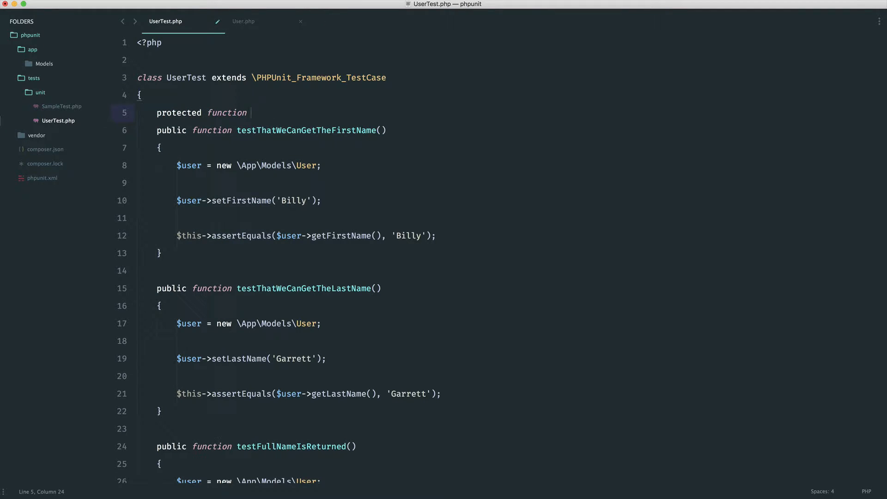
pyautogui.write('getUserModel(')
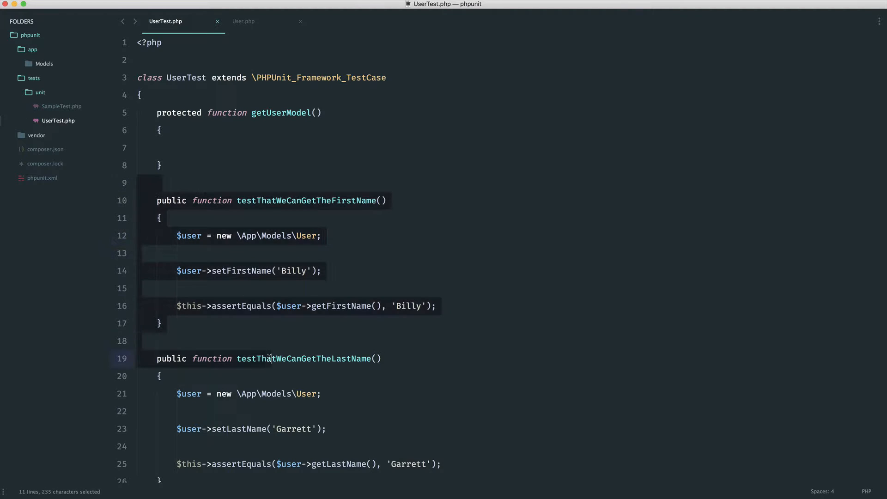
pyautogui.press('Delete')
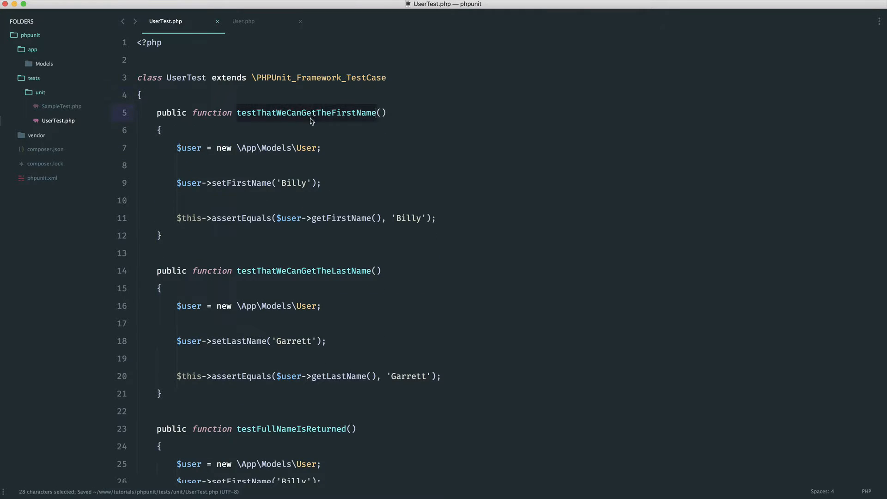
# Replace testThatWeCanGetTheFirstName with that_we_can_get_the_first_name and save.
pyautogui.click(307, 133)
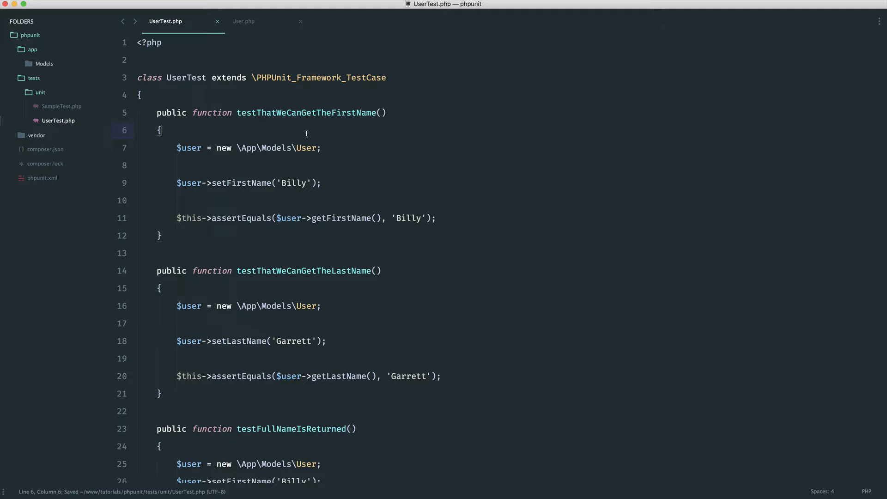
pyautogui.moveTo(335, 125)
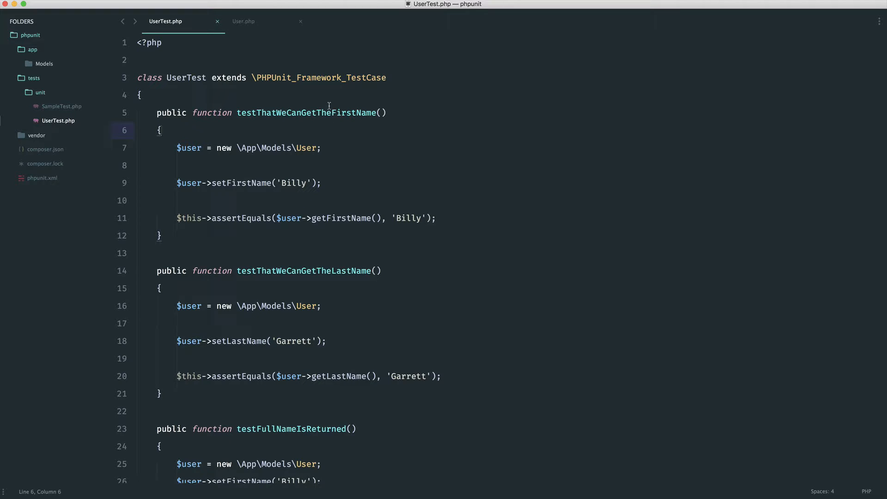
pyautogui.doubleClick(308, 112)
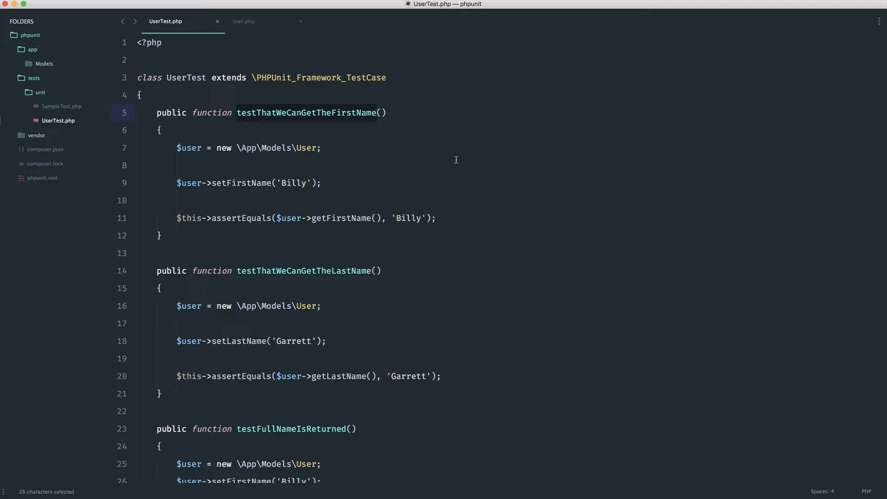
pyautogui.write('that_we_can')
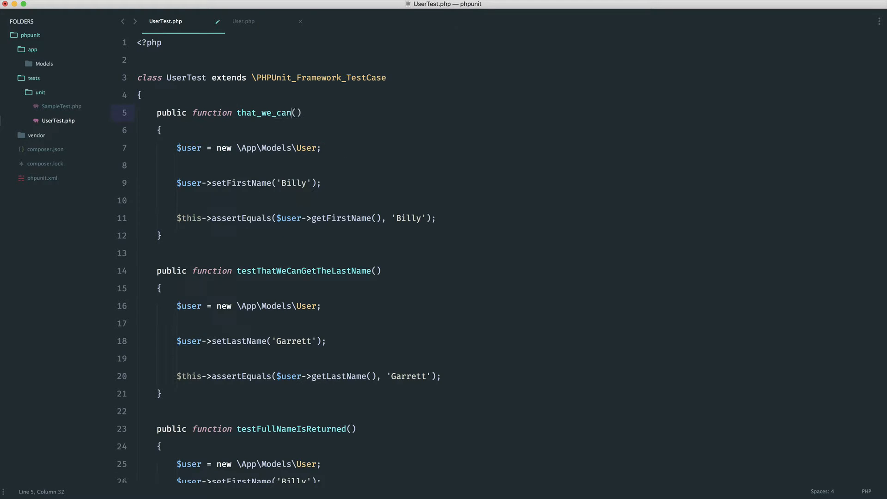
pyautogui.write('_get_the_firs')
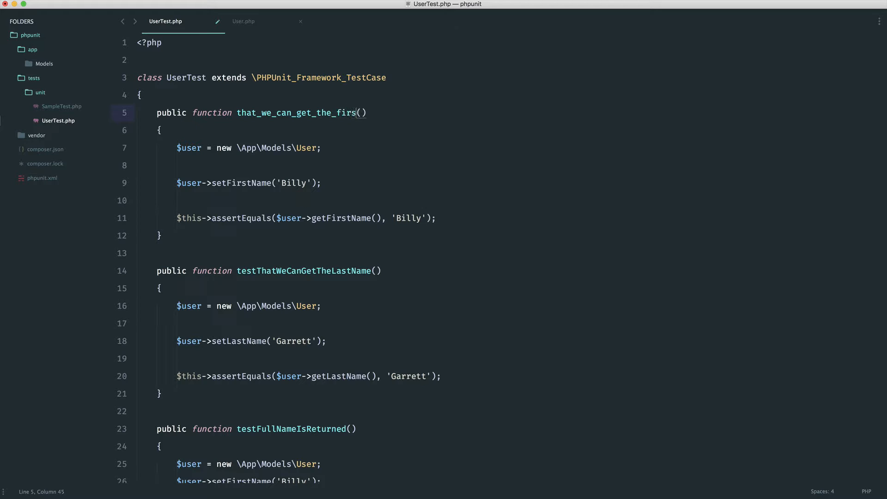
pyautogui.write('t_name')
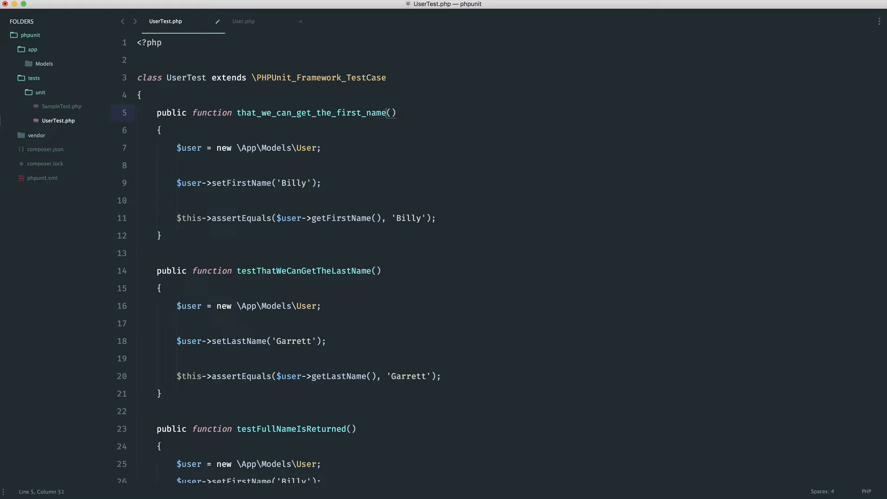
pyautogui.press('cmd+s')
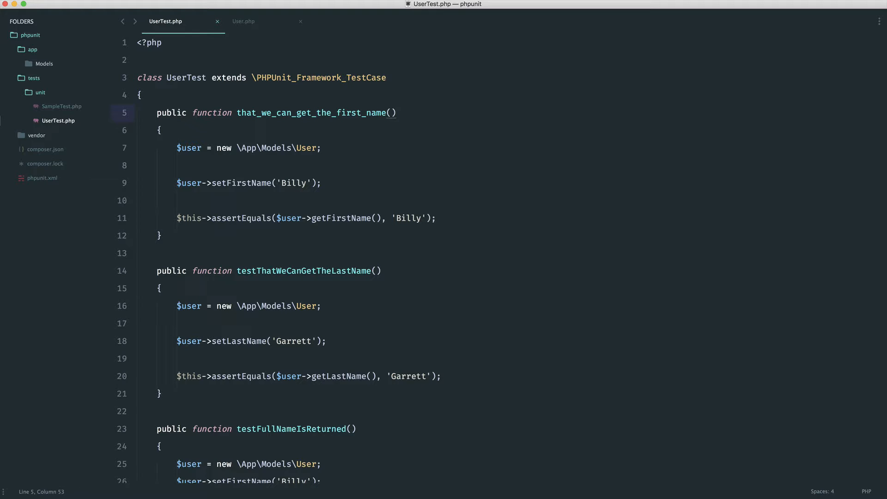
# Insert die('a'); further down the file and return to the renamed test.
pyautogui.doubleClick(297, 270)
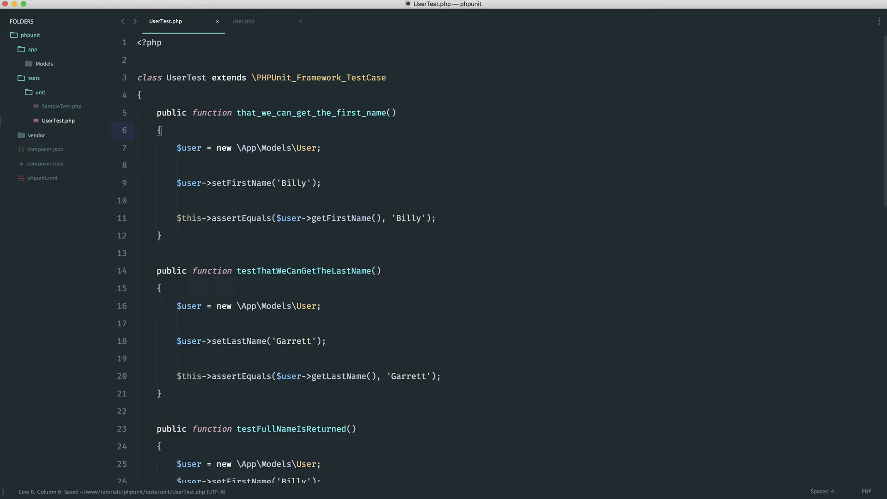
pyautogui.moveTo(359, 142)
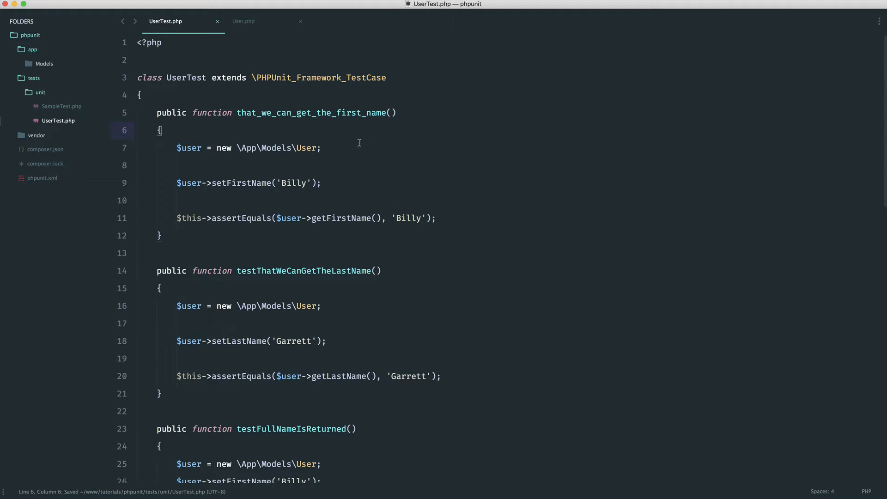
pyautogui.write("die('a');")
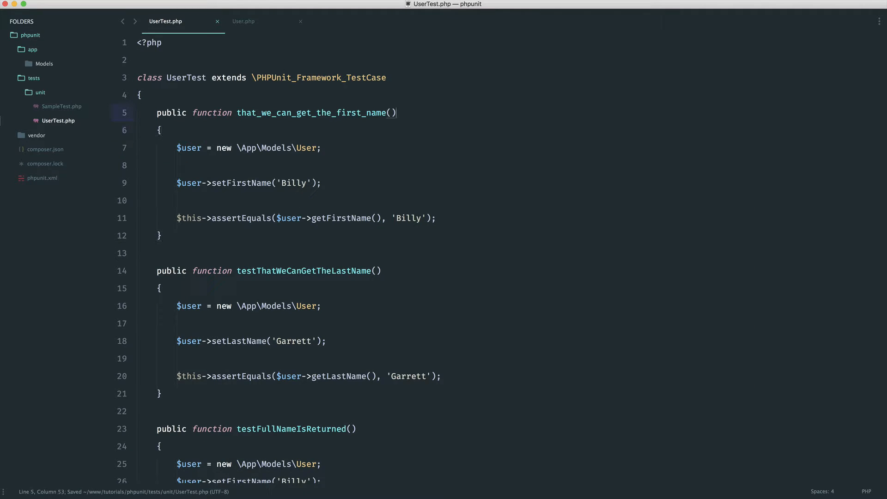
pyautogui.click(239, 115)
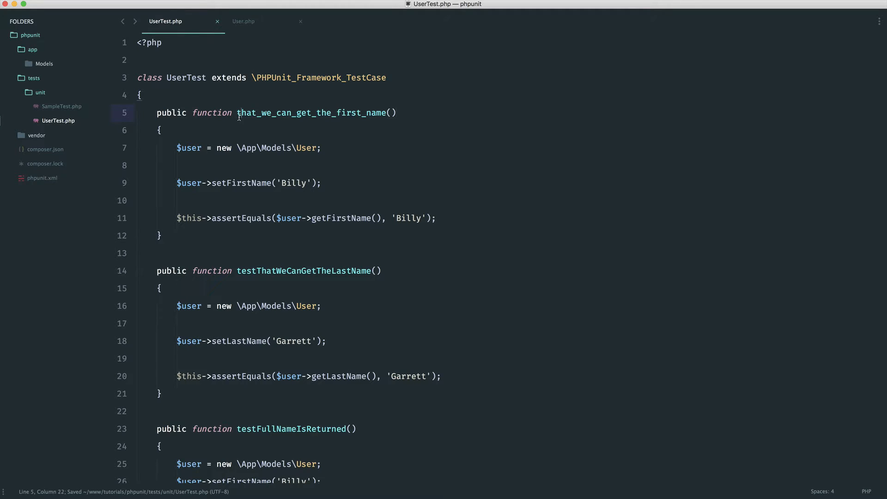
pyautogui.click(238, 112)
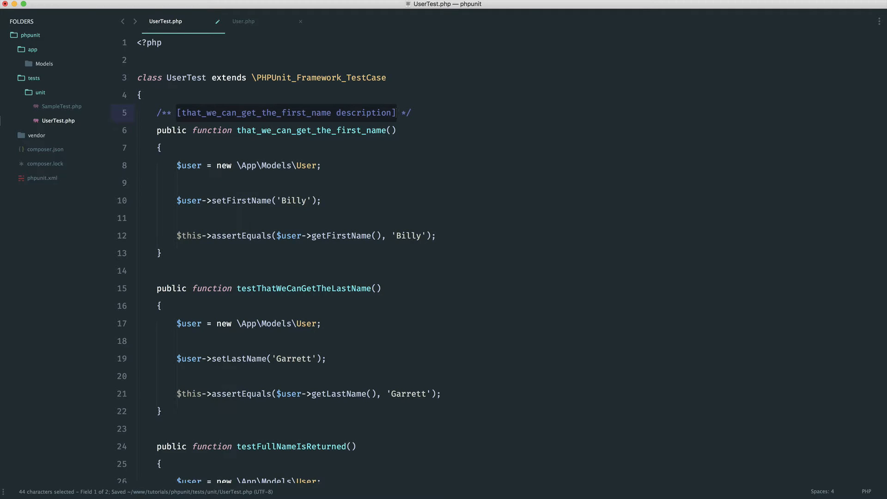
pyautogui.write('@ */')
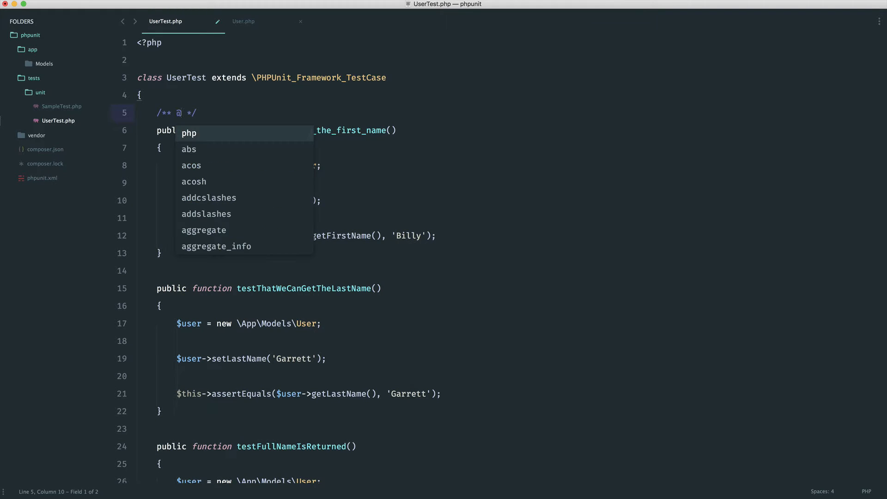
pyautogui.write('test')
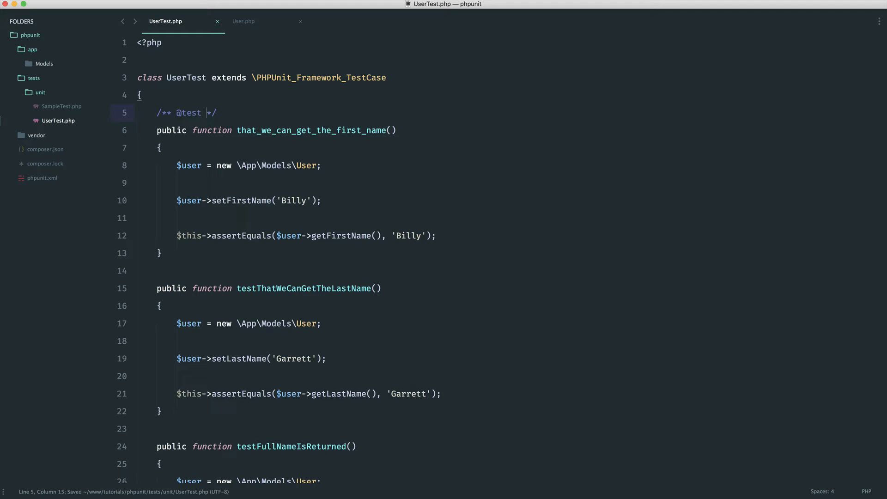
pyautogui.moveTo(257, 130)
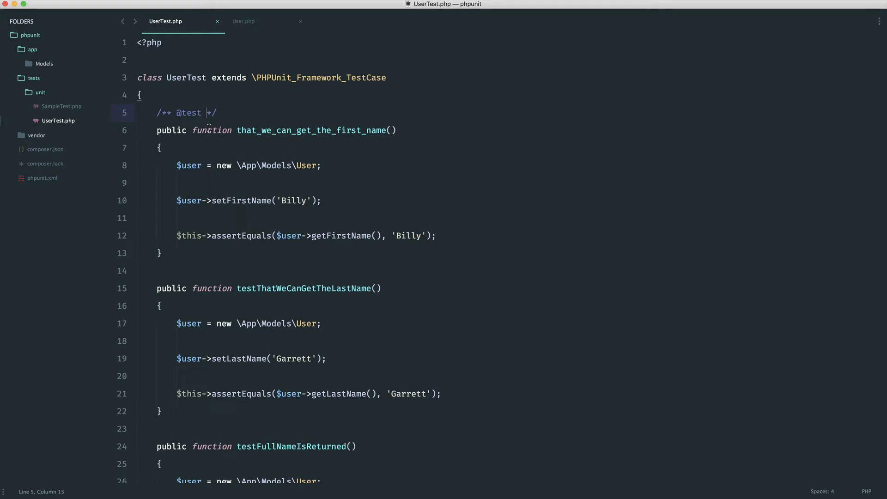
pyautogui.press('cmd+s')
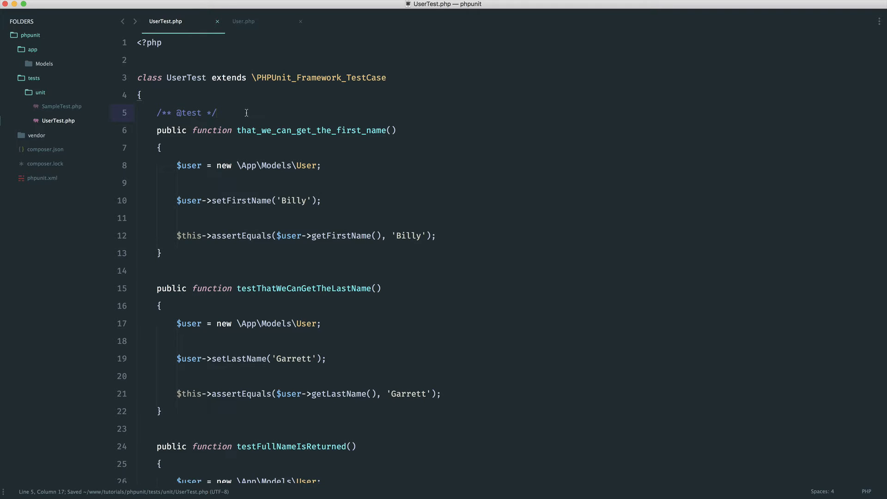
pyautogui.click(397, 131)
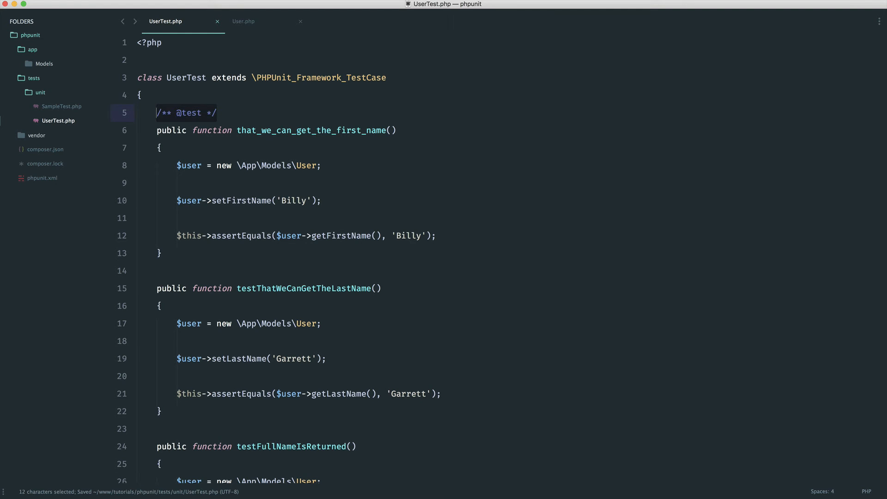
pyautogui.click(217, 113)
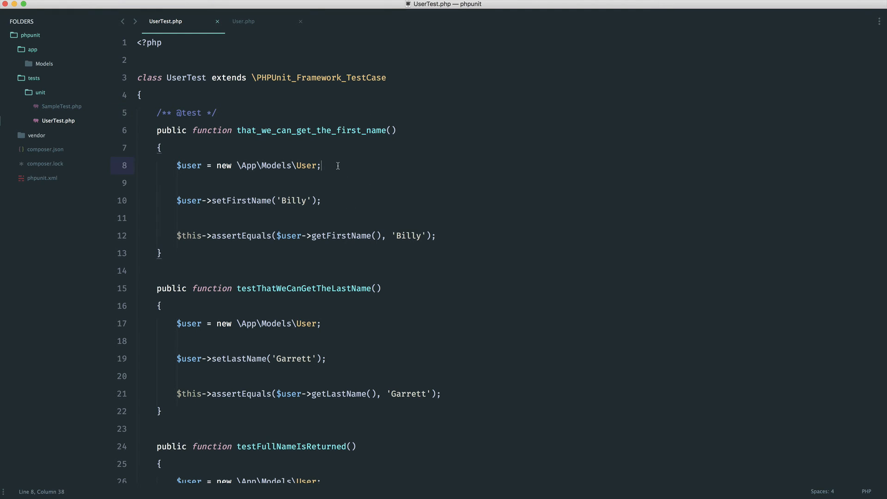
pyautogui.press('cmd+s')
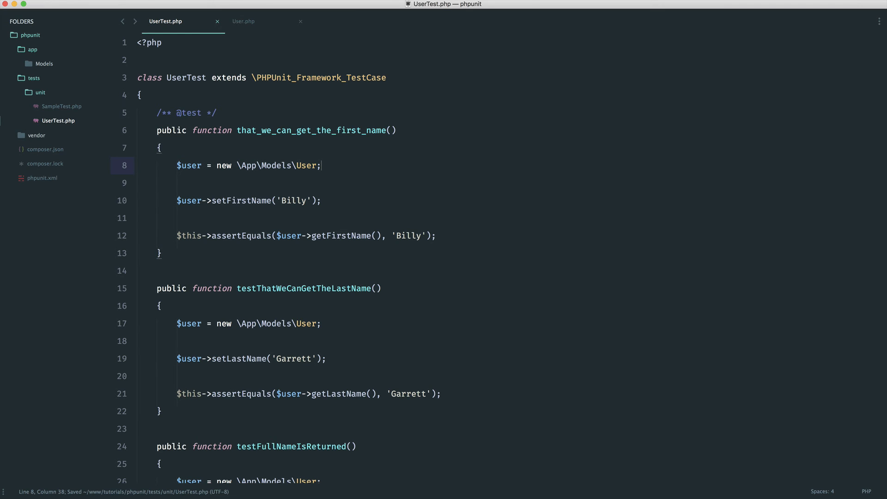